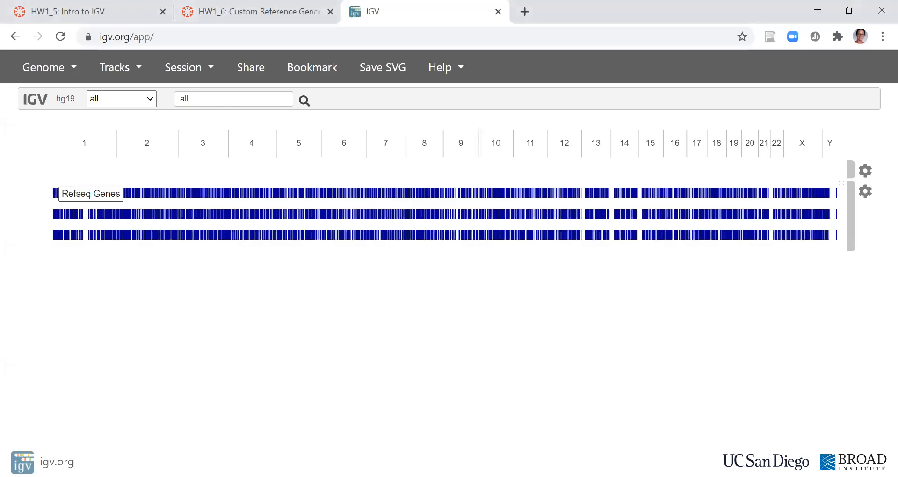
mouse_move(511, 272)
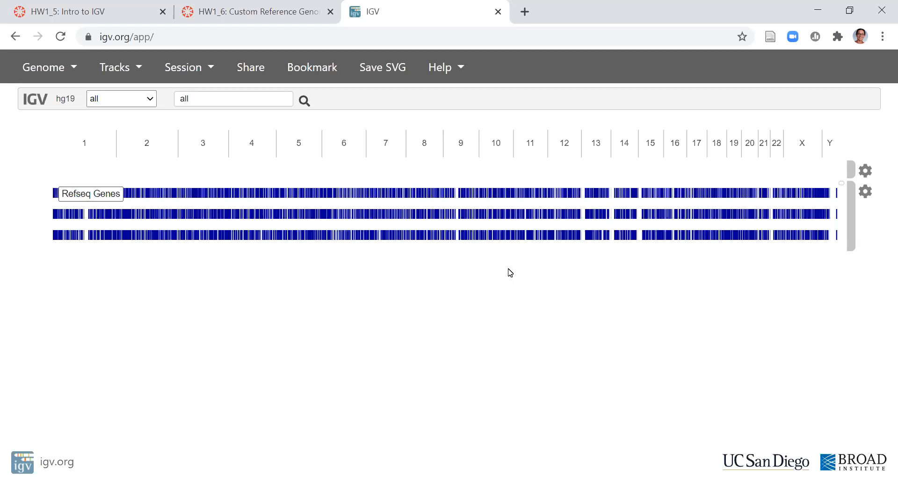
mouse_move(345, 141)
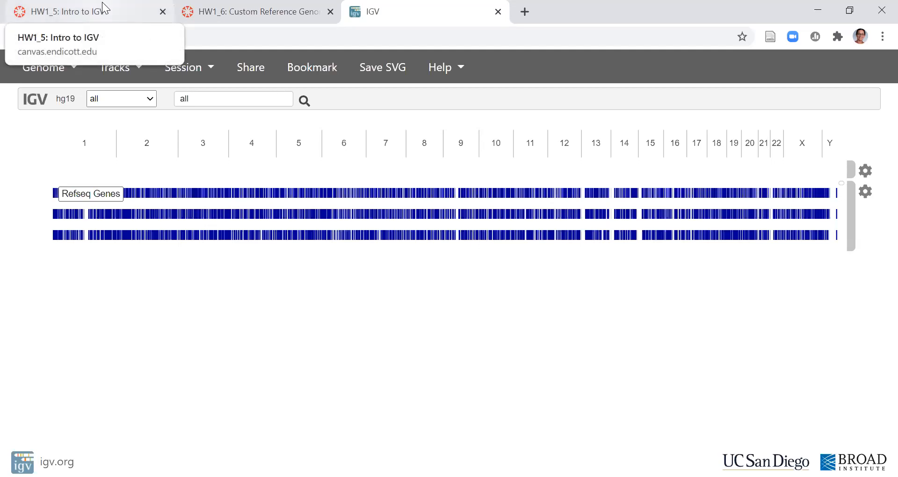
Check the assignment instructions, then browse IGV's reference genome list toward Rat (RGCS 6.0/rn6)
click(70, 11)
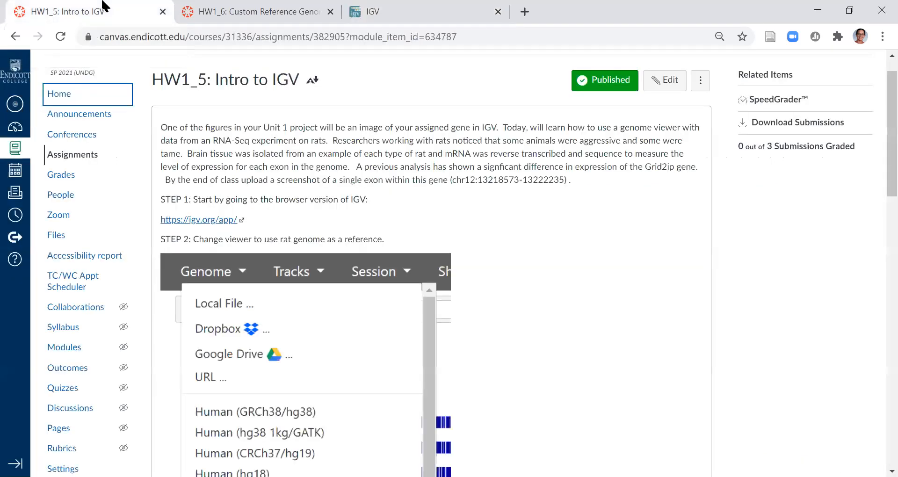
mouse_move(360, 168)
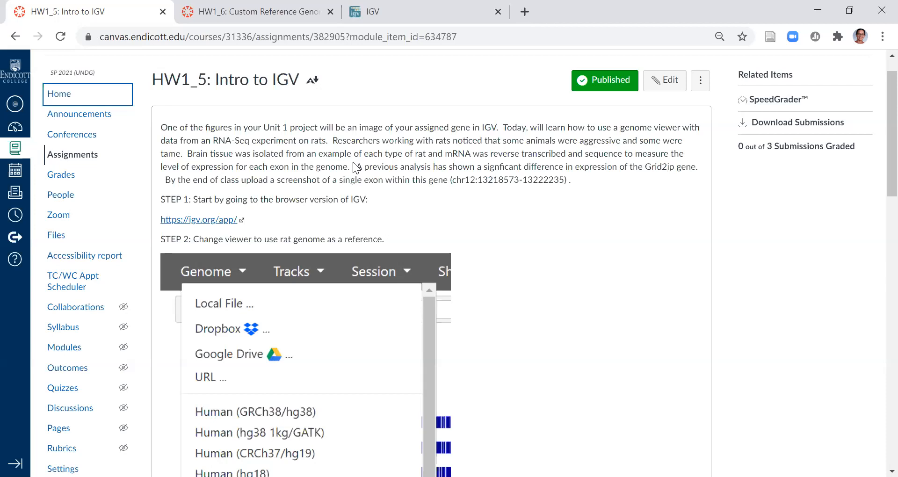
mouse_move(353, 165)
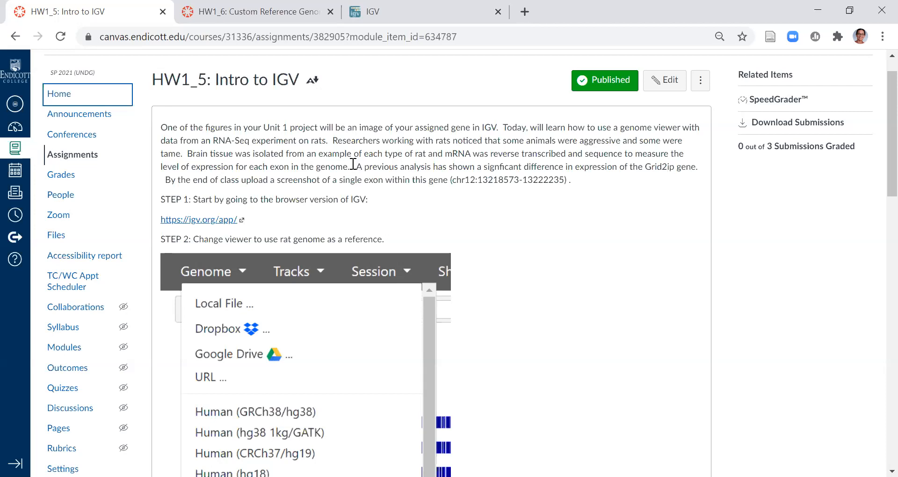
mouse_move(323, 269)
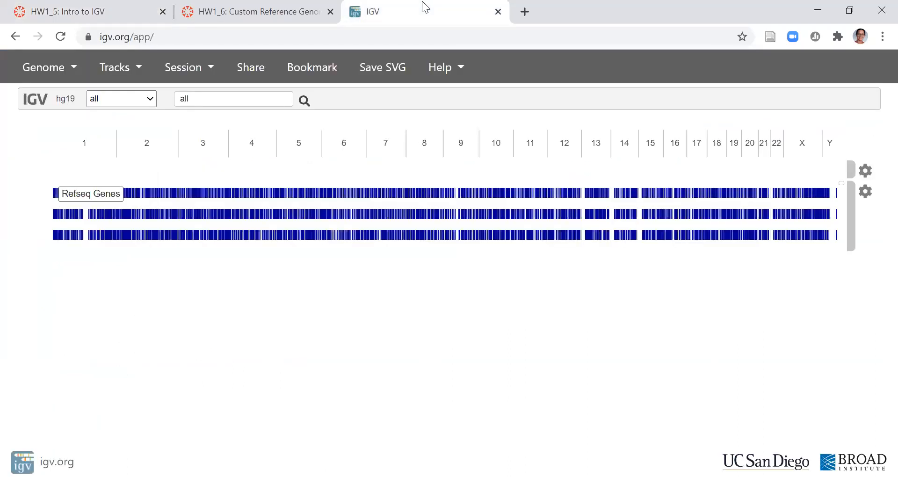
mouse_move(43, 77)
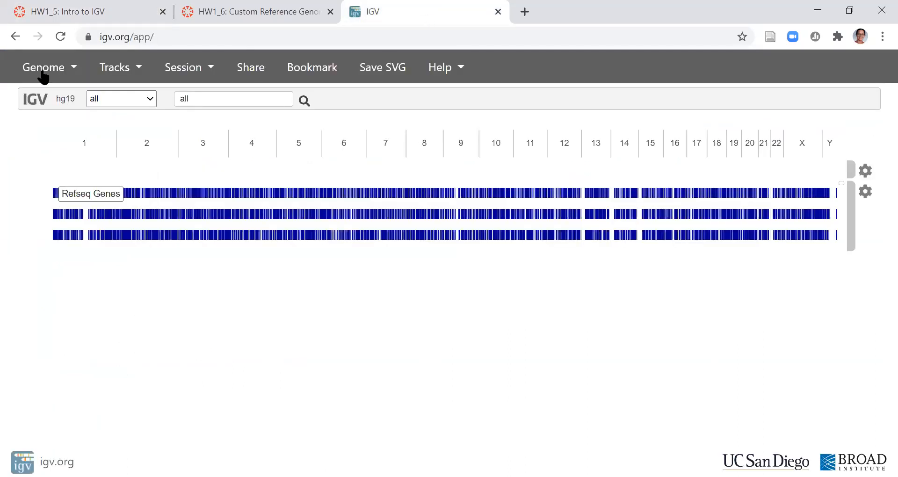
click(43, 68)
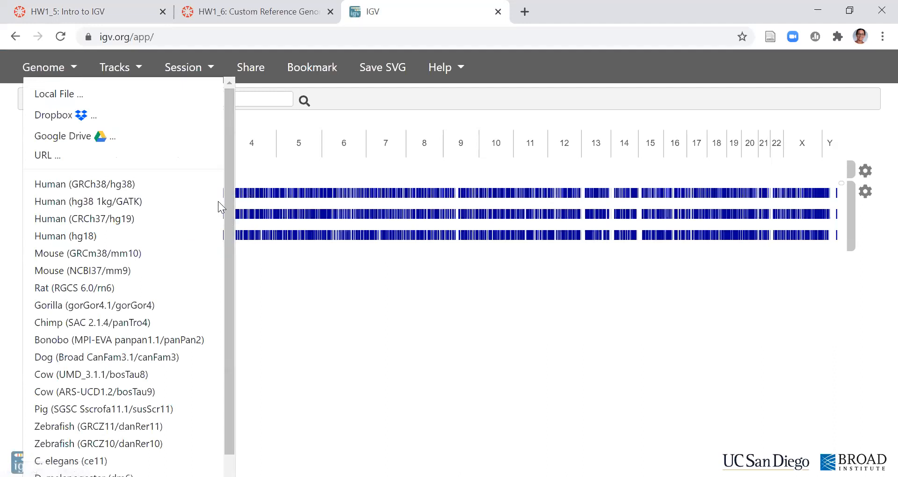
scroll(down, 3)
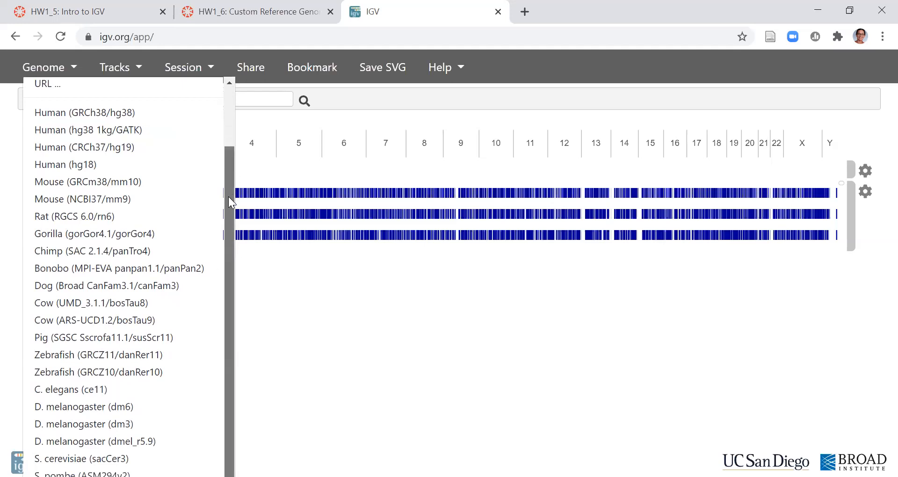
mouse_move(107, 206)
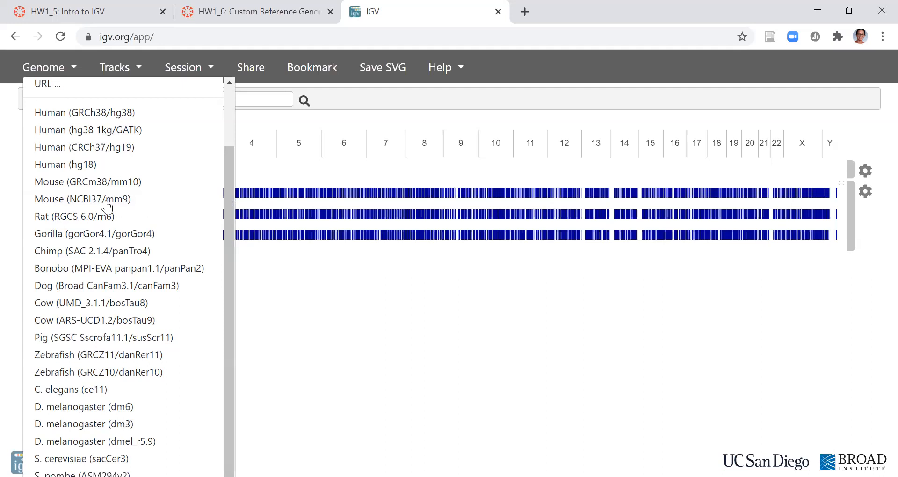
mouse_move(109, 215)
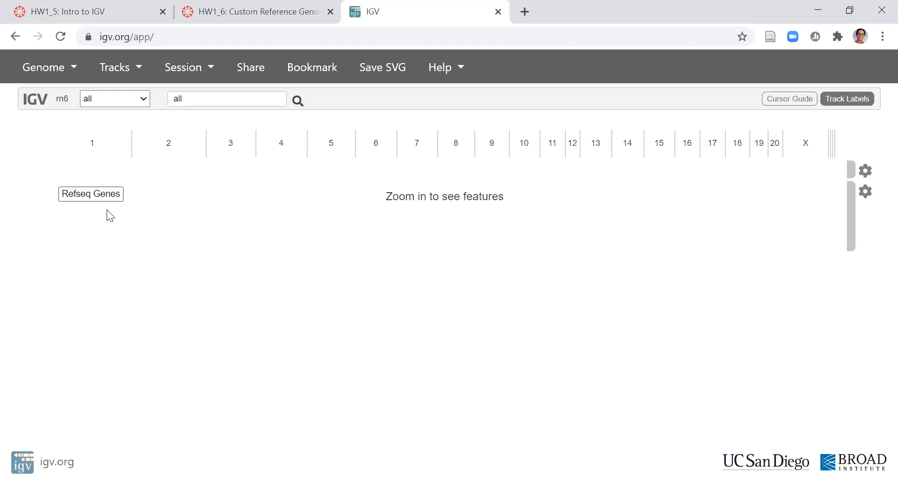
mouse_move(92, 11)
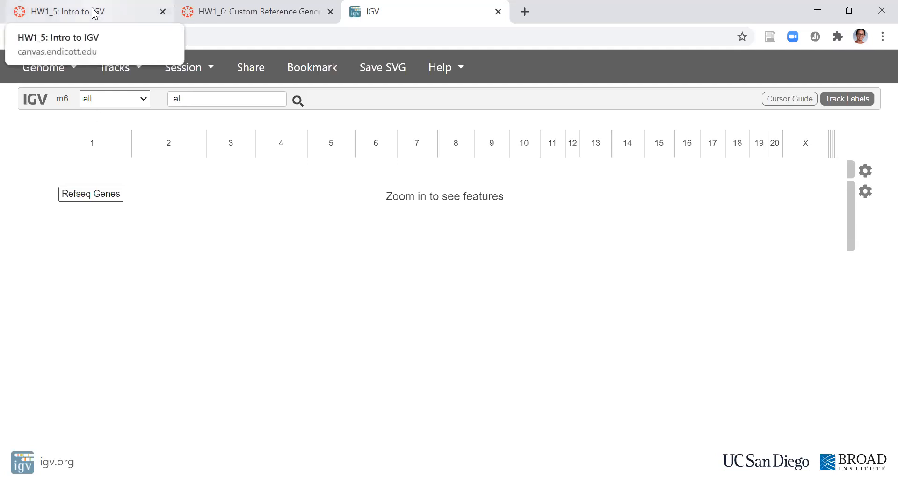
click(70, 12)
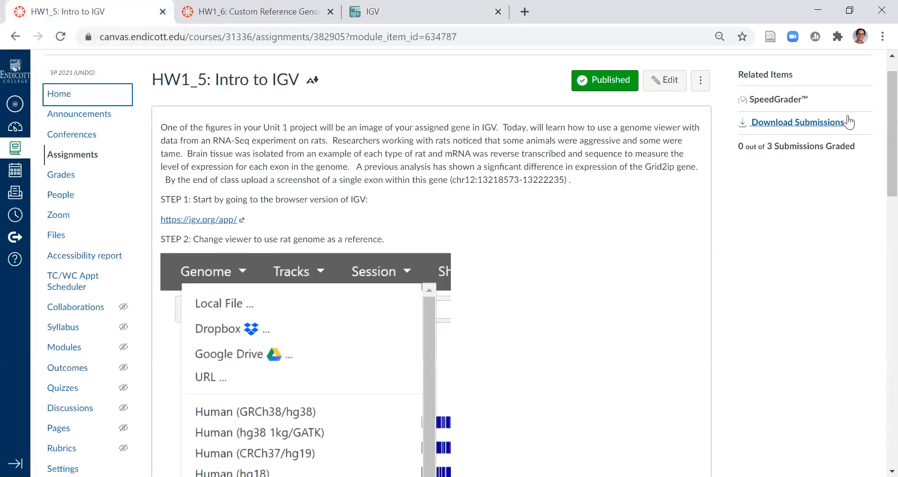
scroll(down, 3)
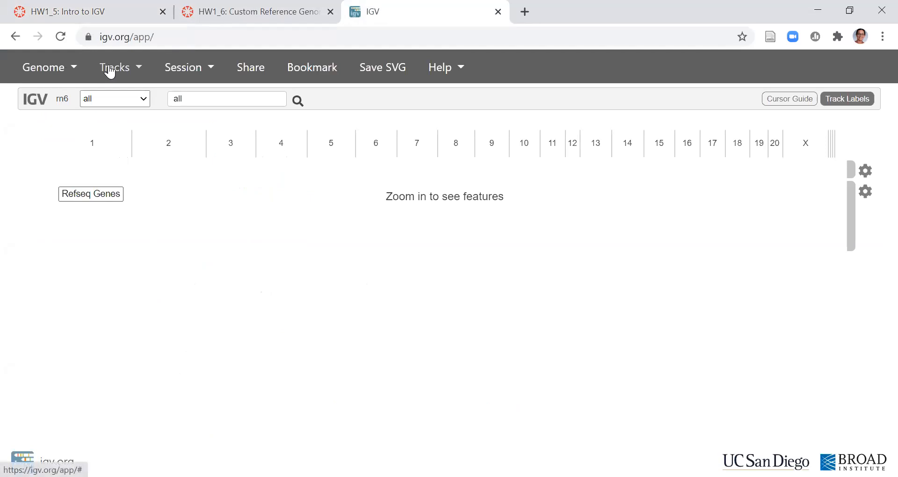
Load Aggressive.bam from its Dropbox URL with the Aggressive.bam.bai index URL via Tracks > URL
click(115, 68)
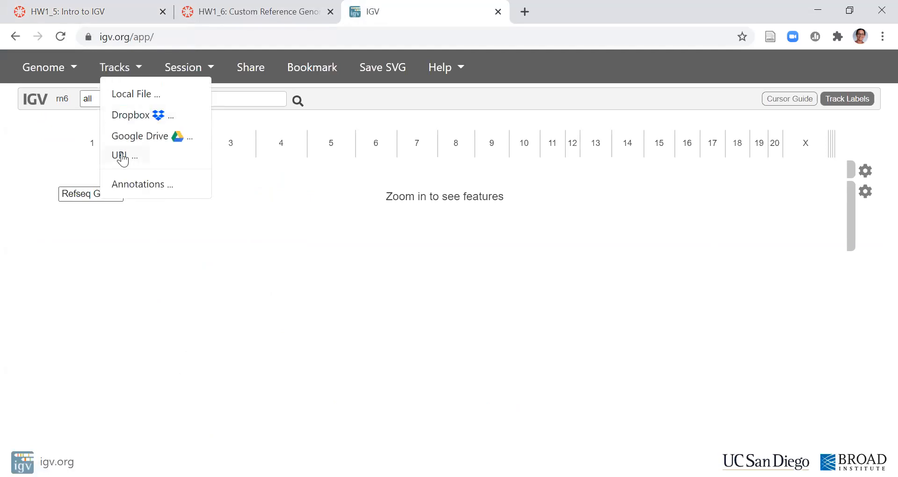
click(121, 155)
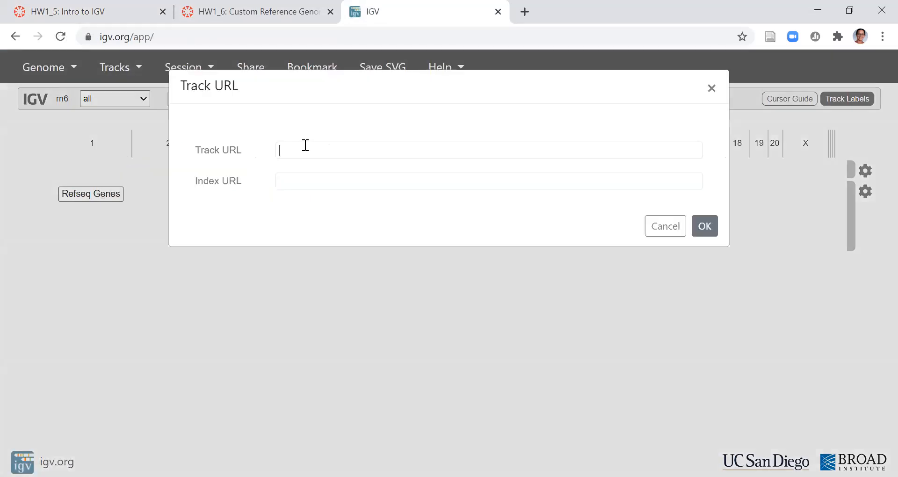
text(https://www.dropbox.com/s/ahr3eaqgebiw2yo/Aggressive.bam?dl=0)
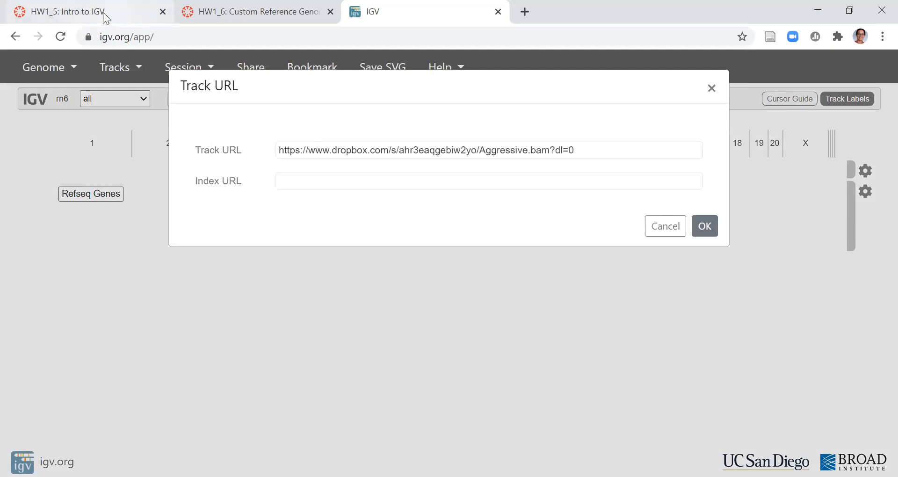
click(70, 12)
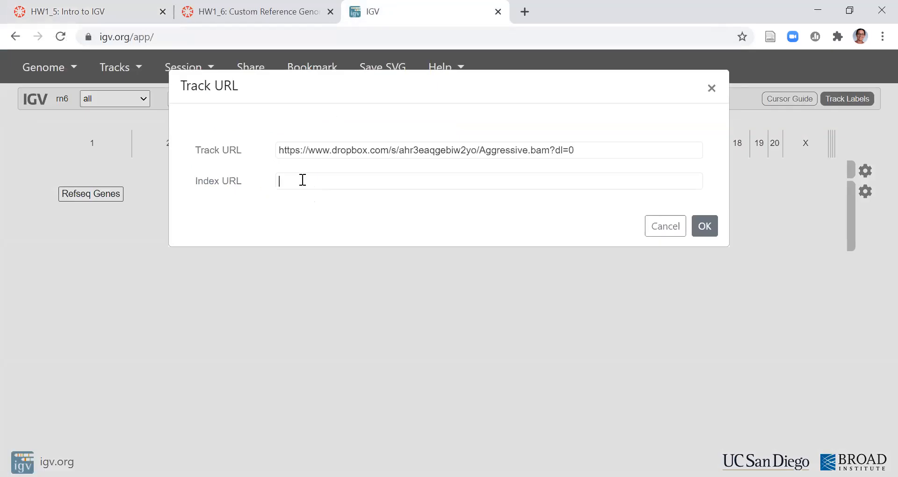
text(https://www.dropbox.com/s/s8pyrjp563x2dr4/Aggressive.bam.bai?dl=0)
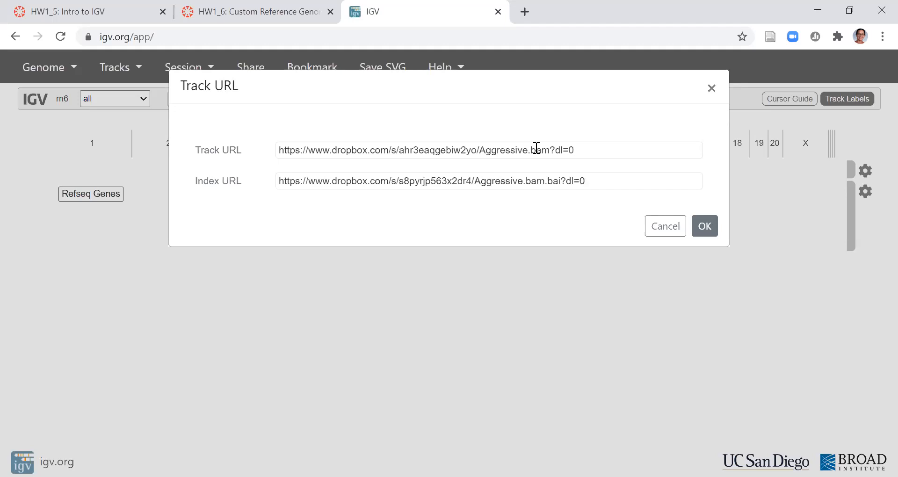
mouse_move(553, 176)
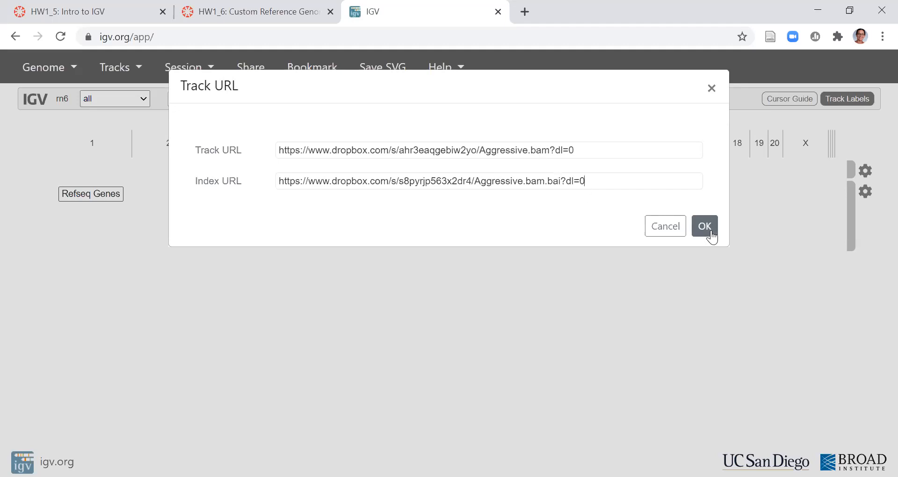
click(705, 227)
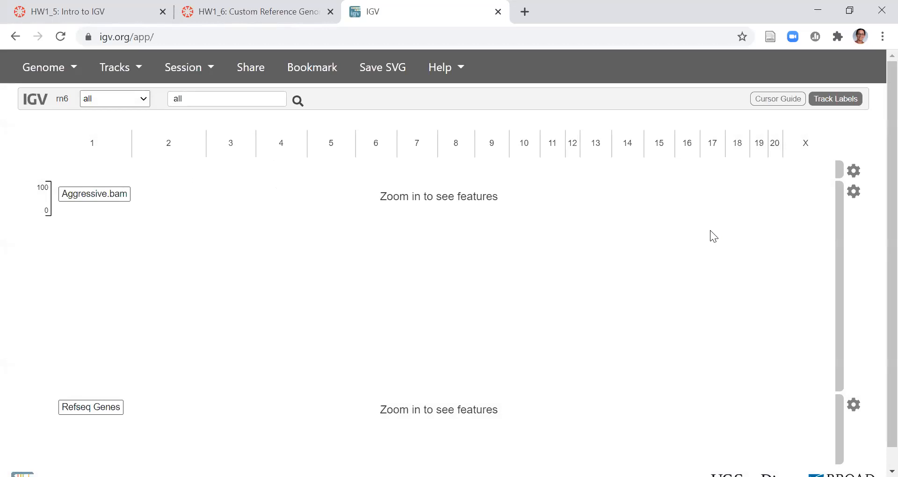
mouse_move(94, 207)
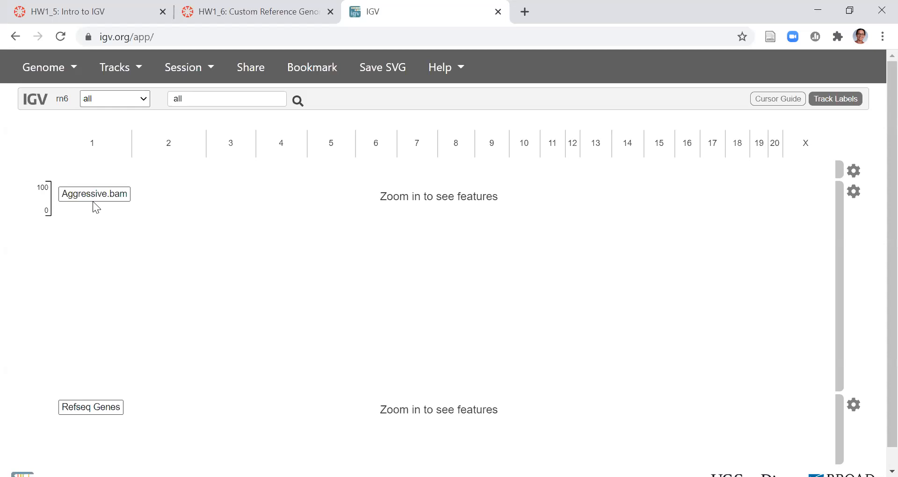
Copy the Tame.bam Dropbox link from Canvas and load it as a second URL track
click(115, 67)
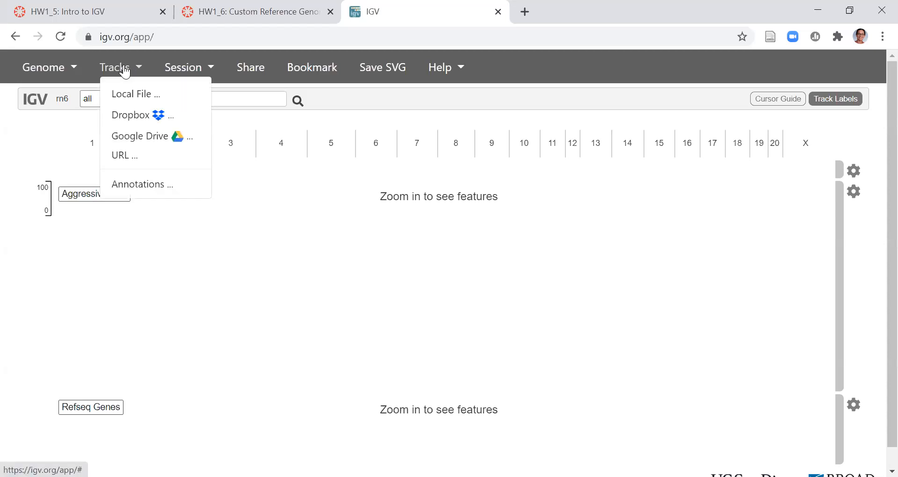
mouse_move(124, 155)
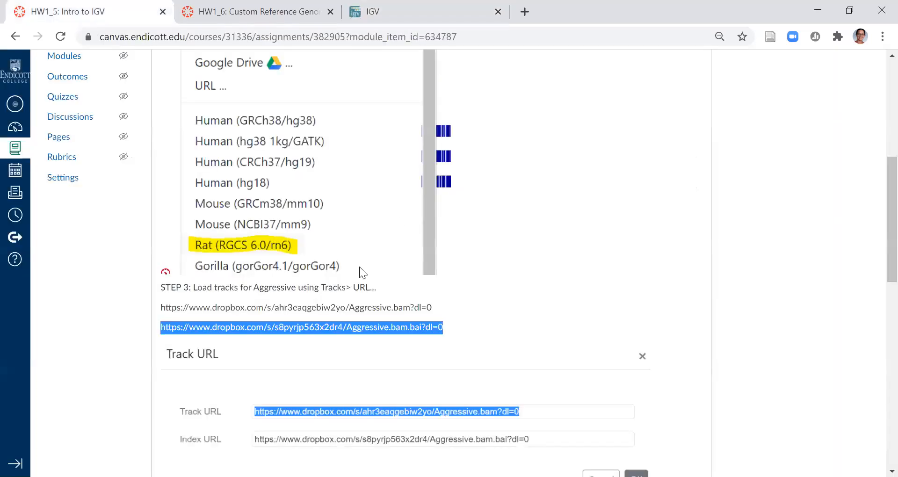
scroll(down, 3)
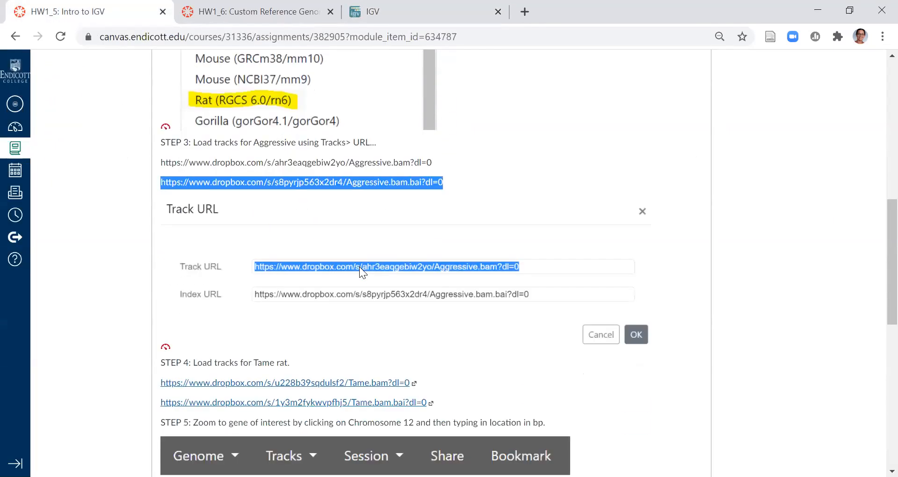
scroll(down, 3)
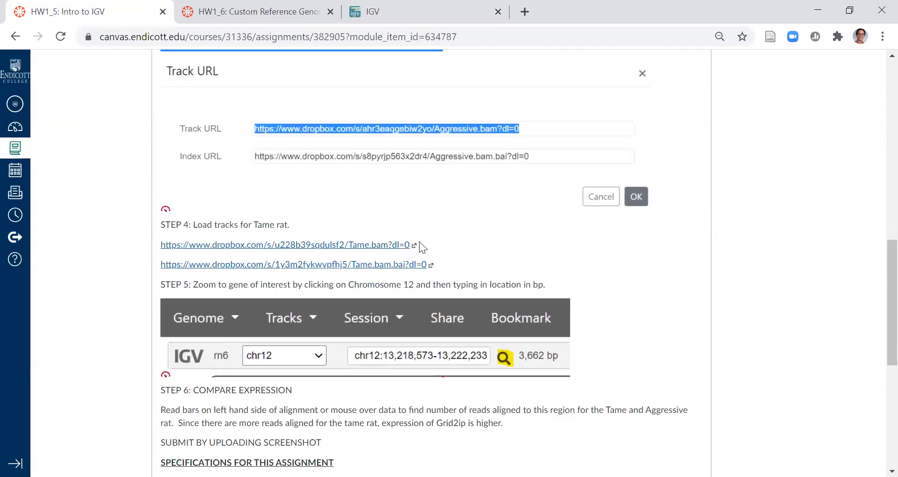
double_click(284, 245)
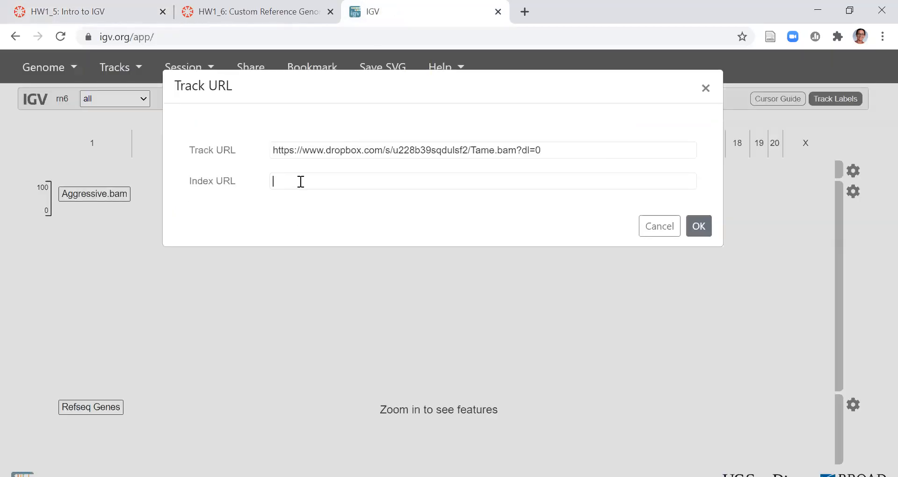
click(699, 227)
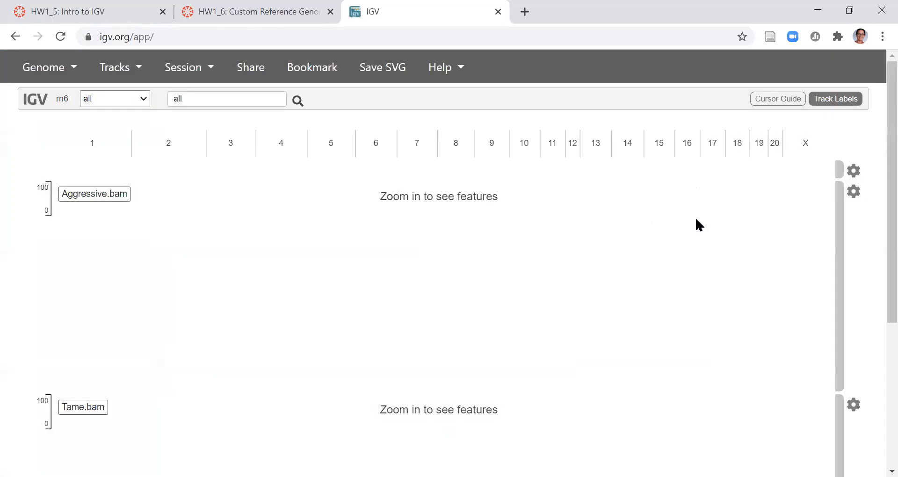
mouse_move(320, 146)
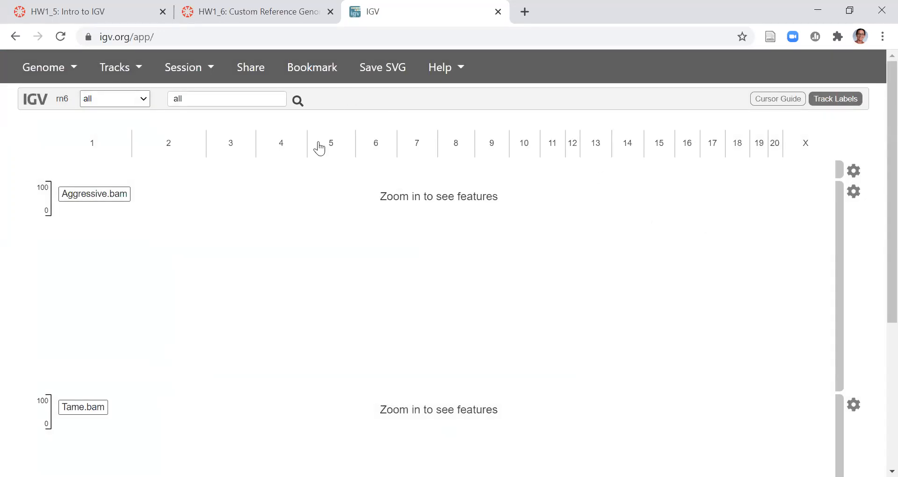
mouse_move(325, 149)
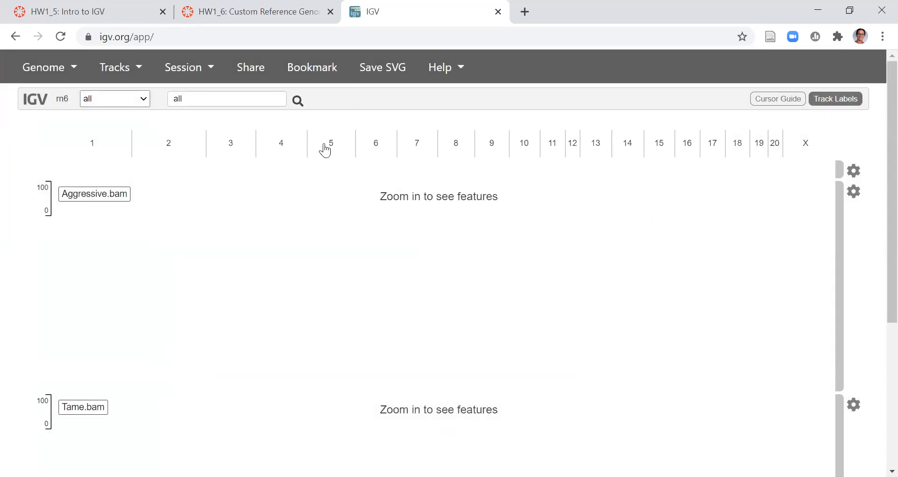
Jump to chromosome 5, zoom into a small region, and return to the Canvas instructions for the target locus
click(330, 143)
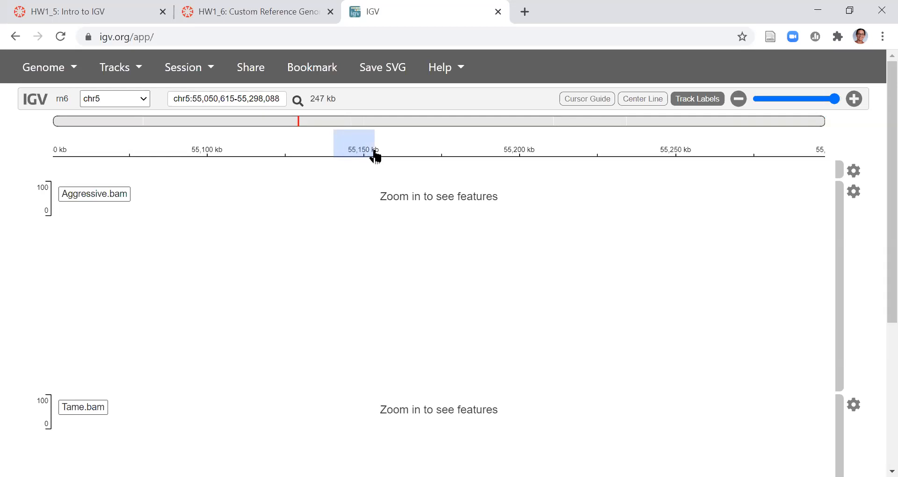
drag(335, 137, 374, 137)
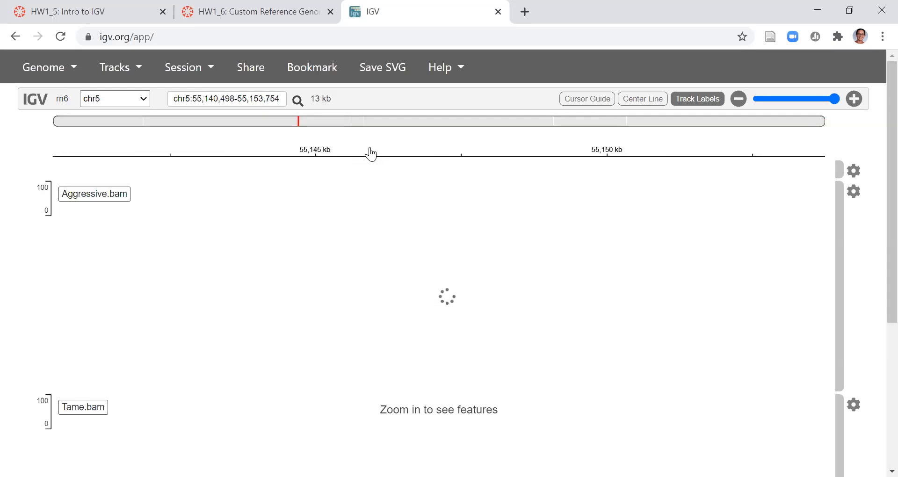
mouse_move(438, 149)
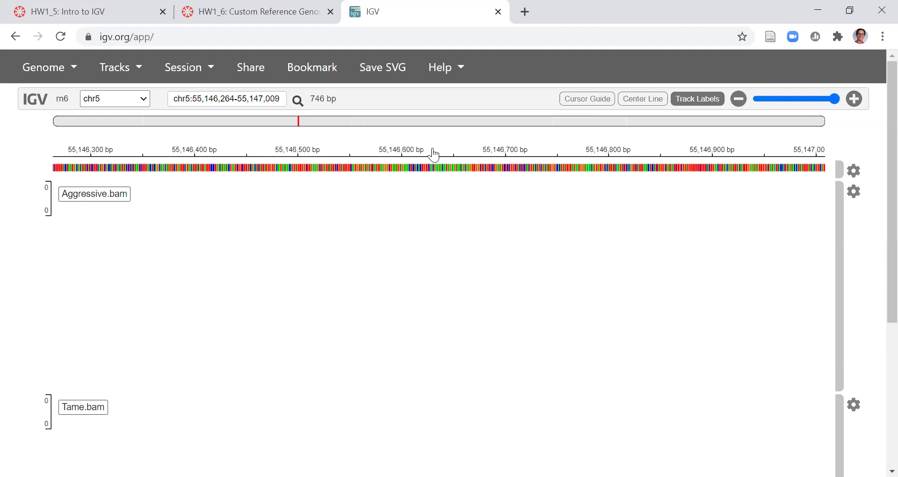
mouse_move(340, 254)
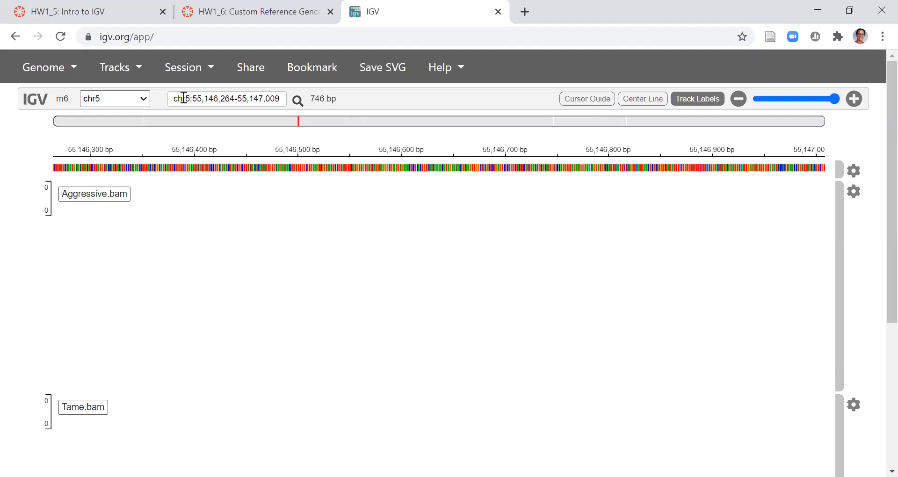
double_click(226, 100)
text(chr)
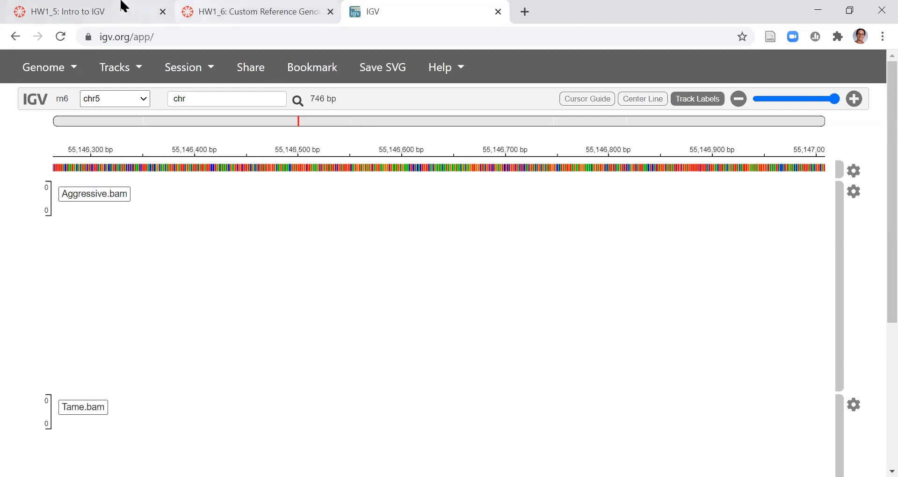
click(256, 13)
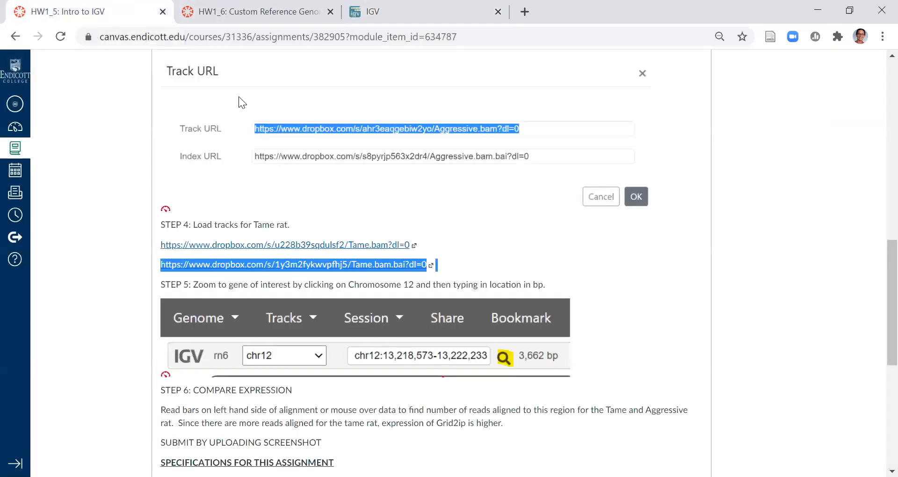
mouse_move(298, 332)
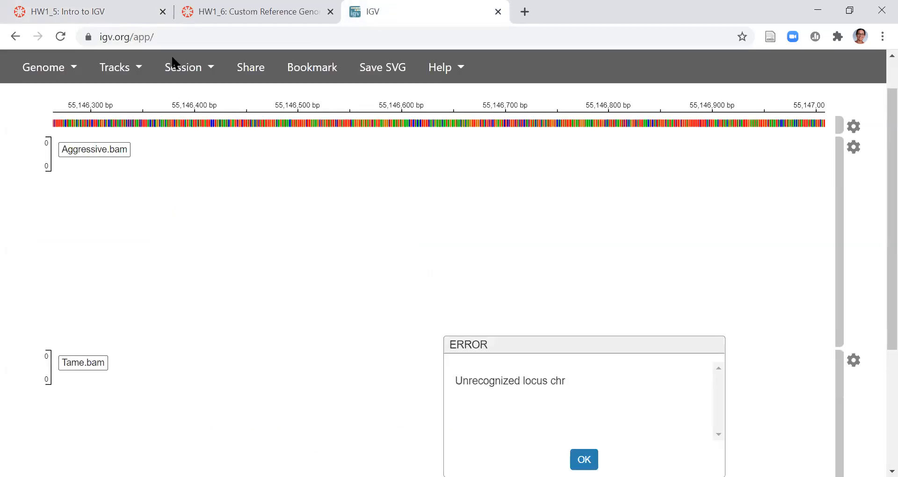
Dismiss the unrecognized locus error and switch the view to all of chromosome 12
click(584, 460)
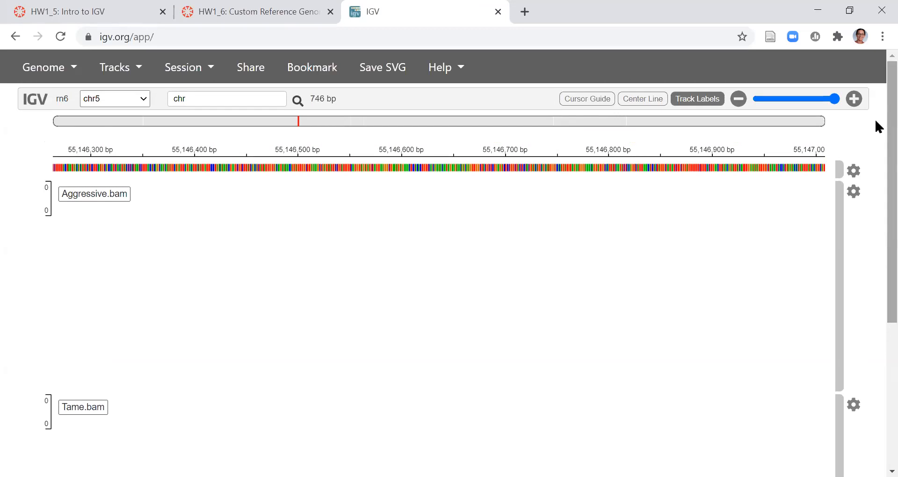
click(115, 99)
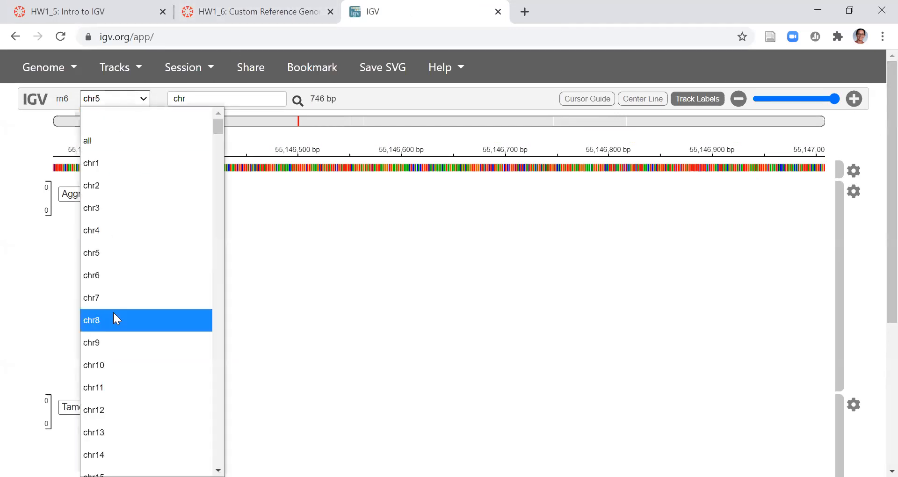
click(94, 409)
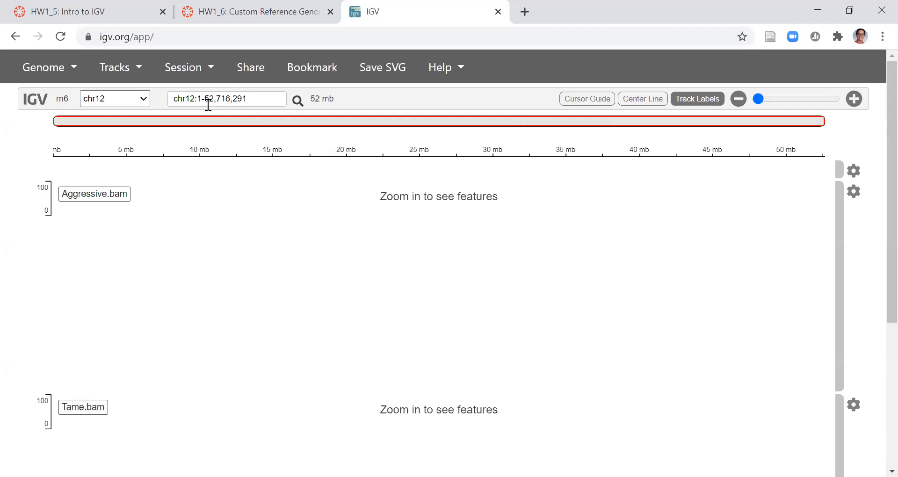
double_click(240, 99)
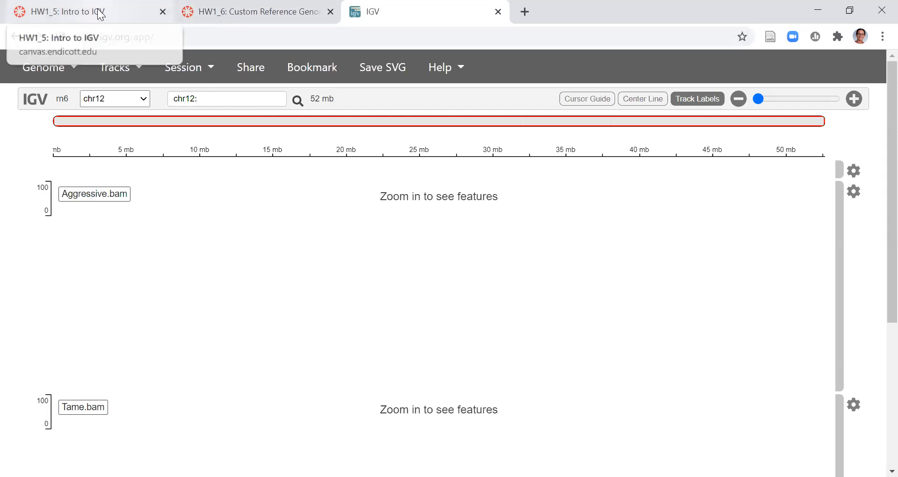
Find and highlight the chr12:13,220,000-13,220,098 zoom coordinates on the Canvas assignment page
click(84, 12)
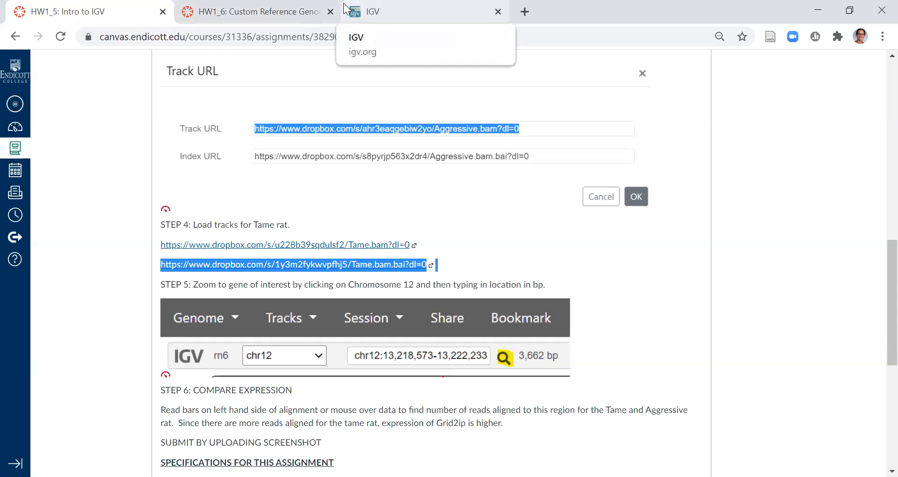
mouse_move(449, 19)
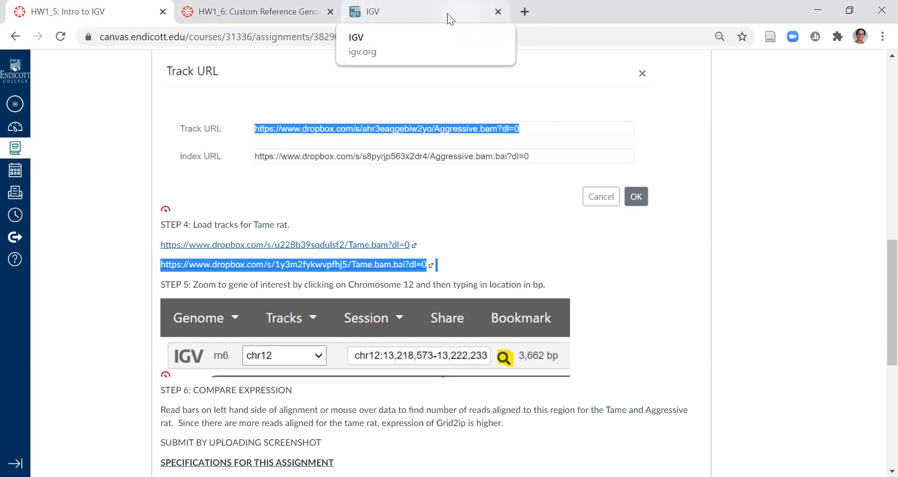
mouse_move(439, 10)
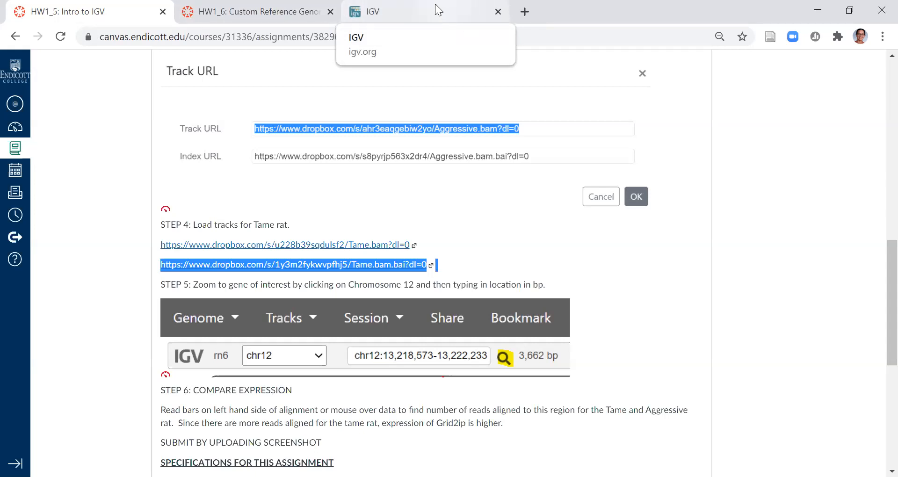
scroll(down, 3)
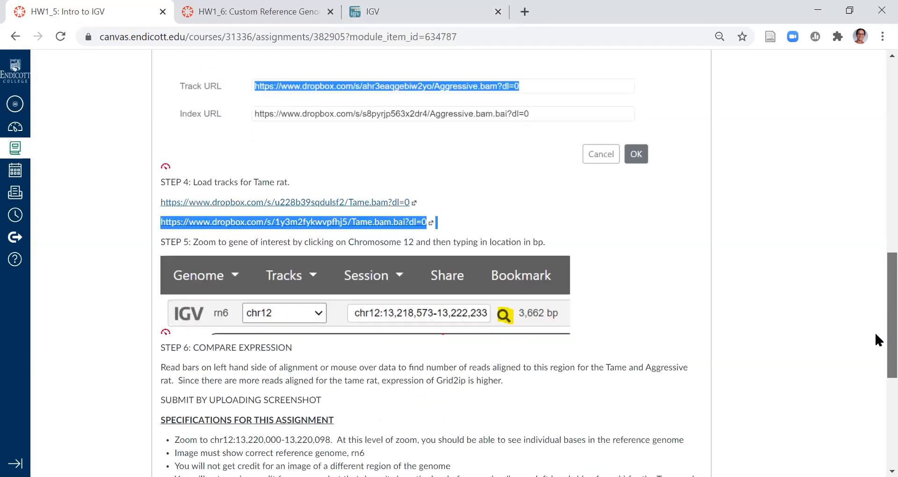
scroll(down, 3)
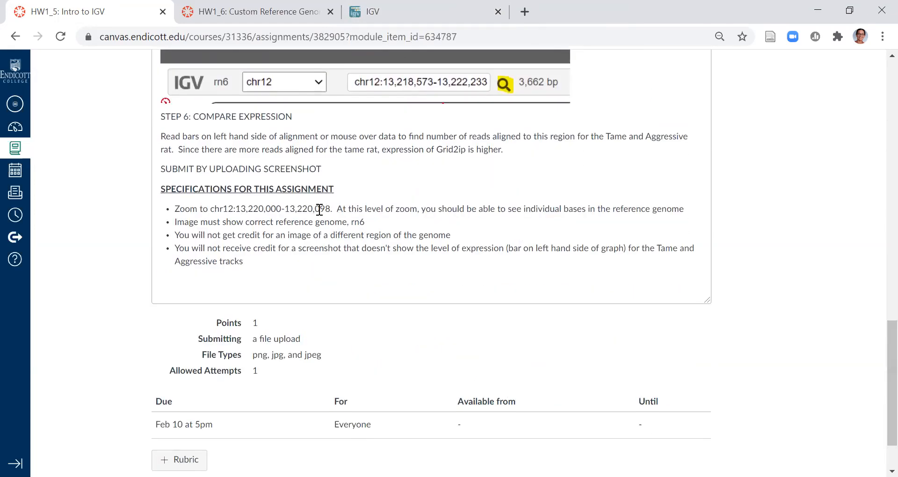
drag(236, 209, 331, 208)
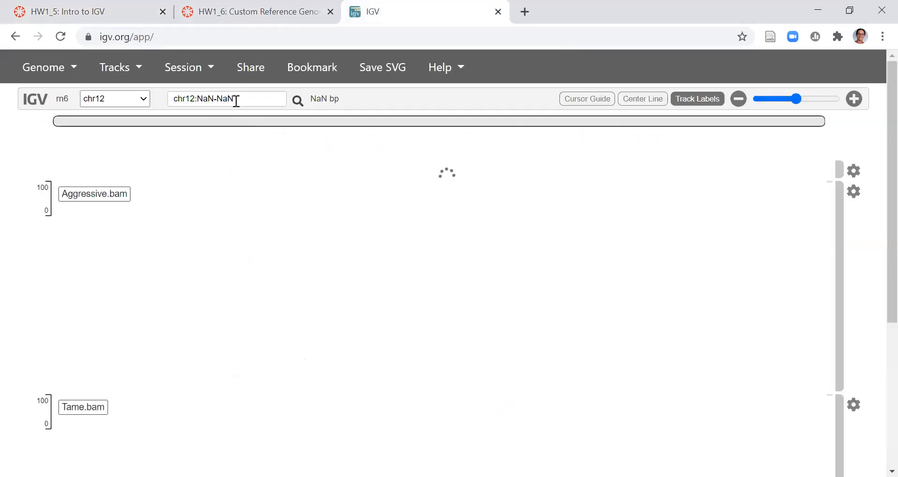
text(chr12:13,220,000-13,220,098)
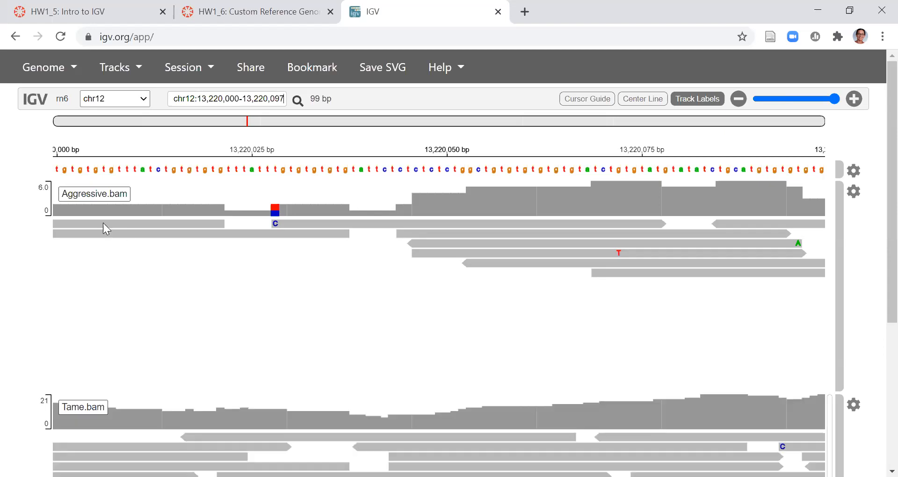
mouse_move(176, 285)
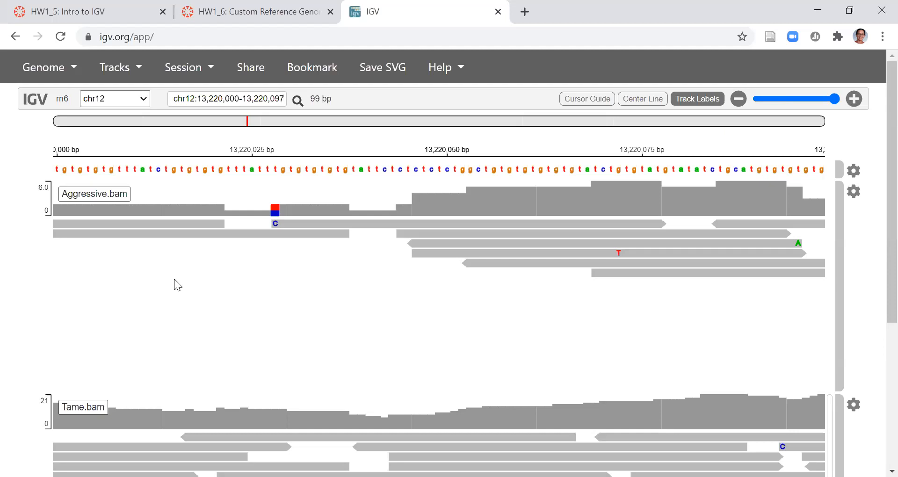
mouse_move(42, 205)
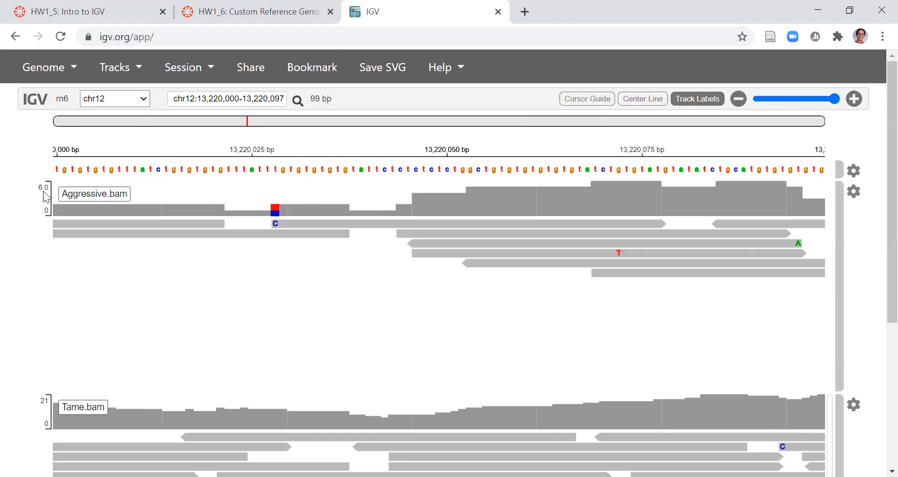
mouse_move(52, 201)
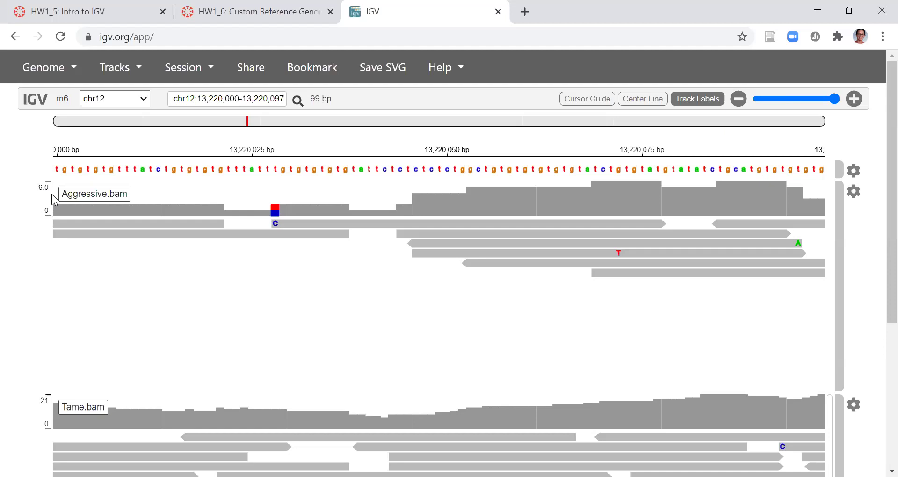
mouse_move(49, 196)
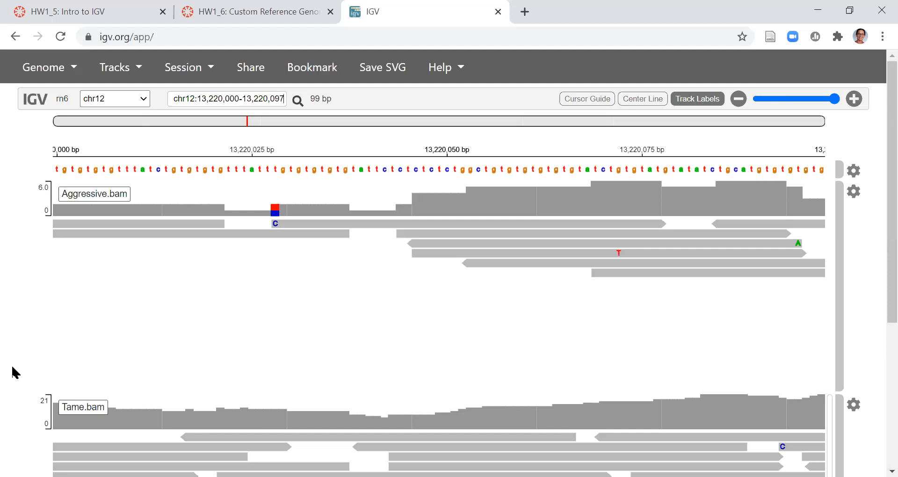
mouse_move(42, 416)
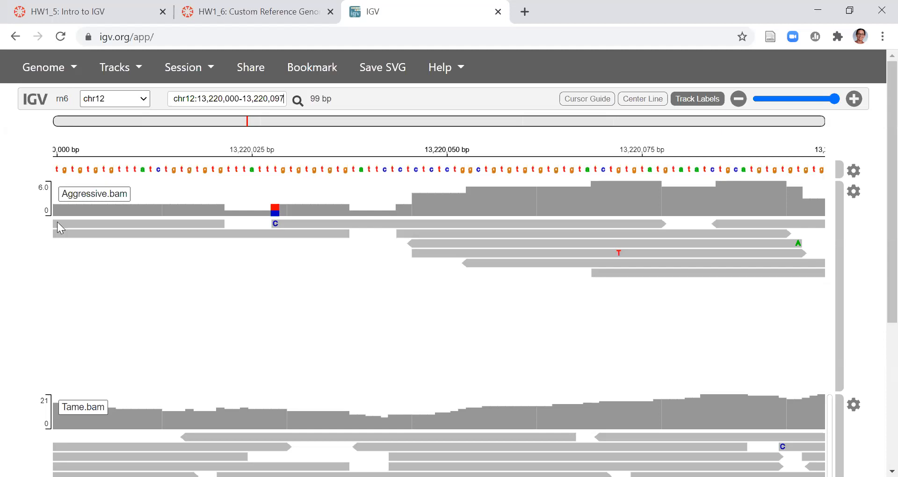
mouse_move(208, 6)
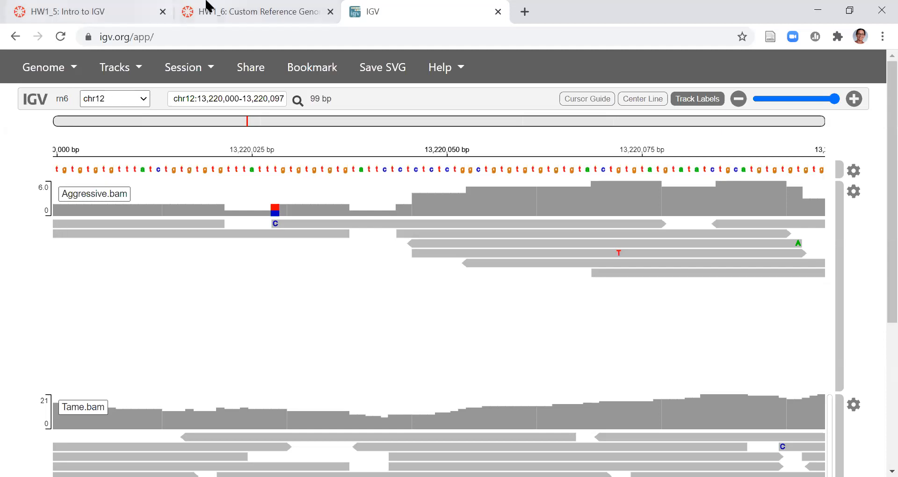
click(254, 13)
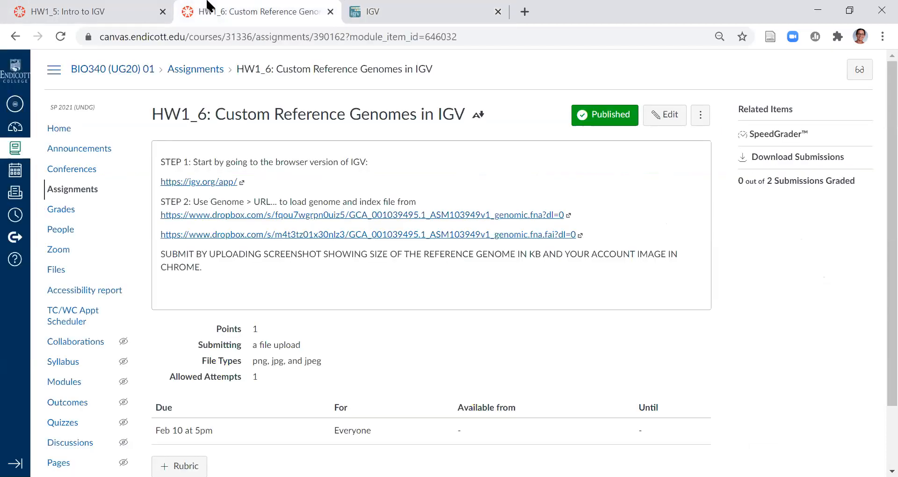
mouse_move(212, 215)
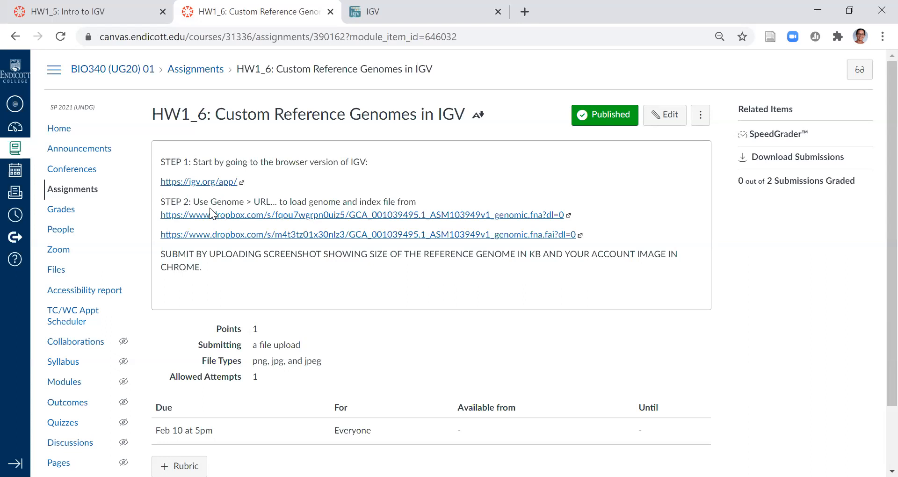
drag(167, 202, 576, 215)
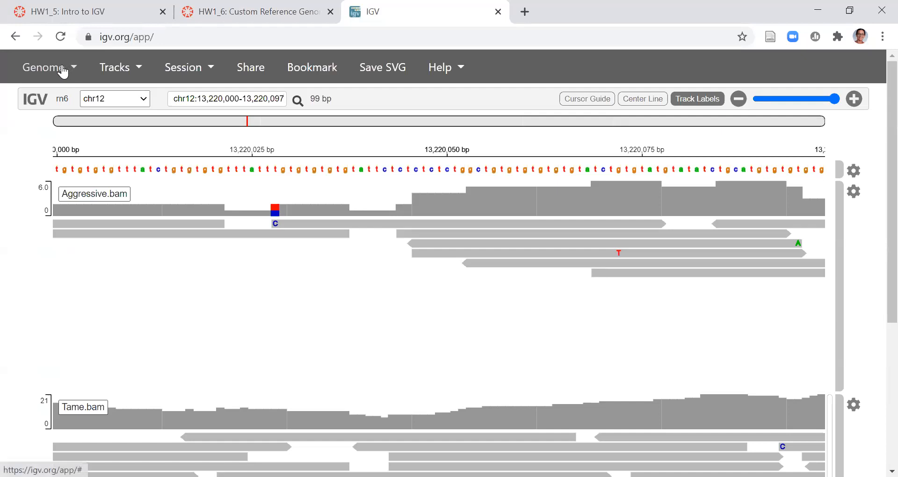
Reload igv.org/app and load the CP011939.1 bacterial reference from its genome and index Dropbox URLs
click(43, 67)
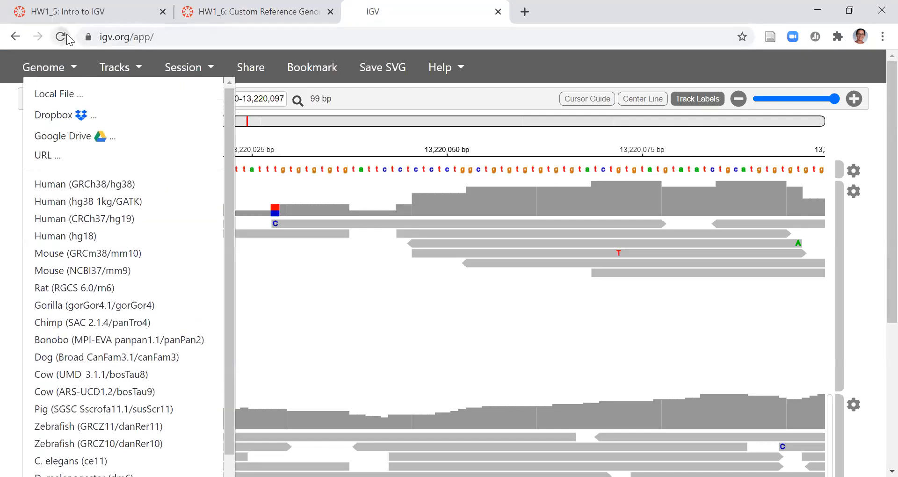
click(59, 36)
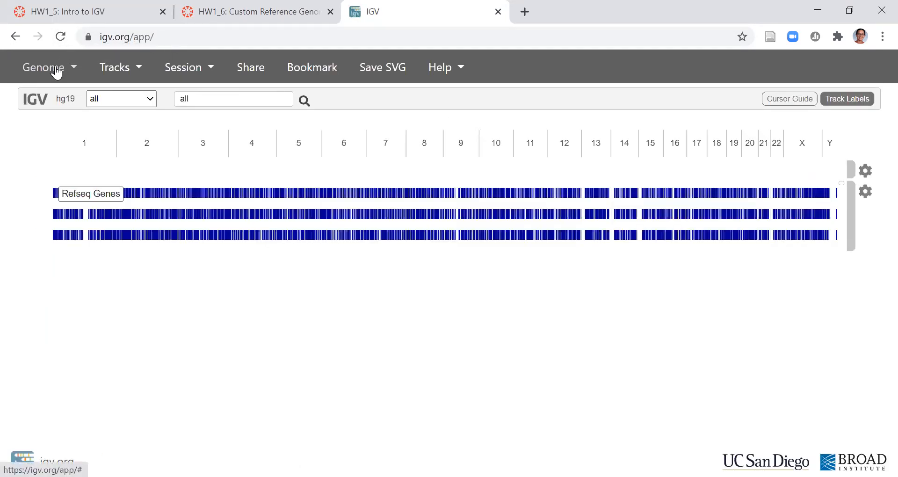
click(43, 67)
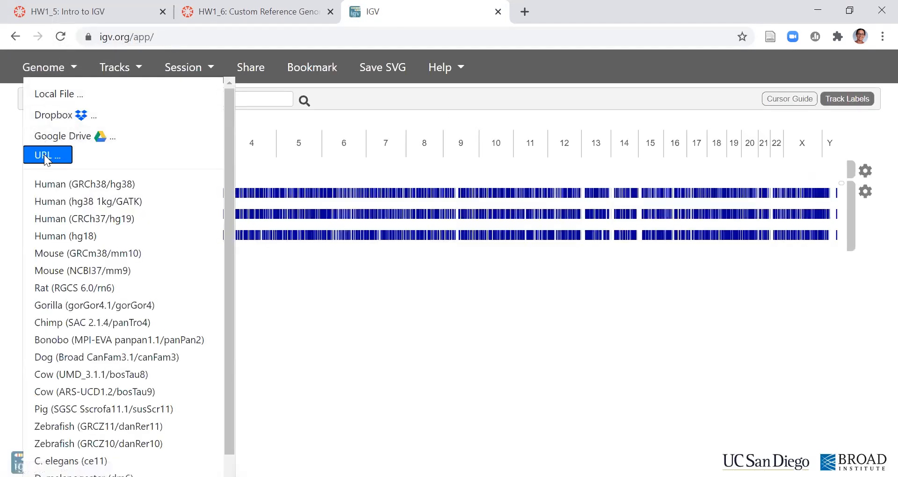
click(46, 155)
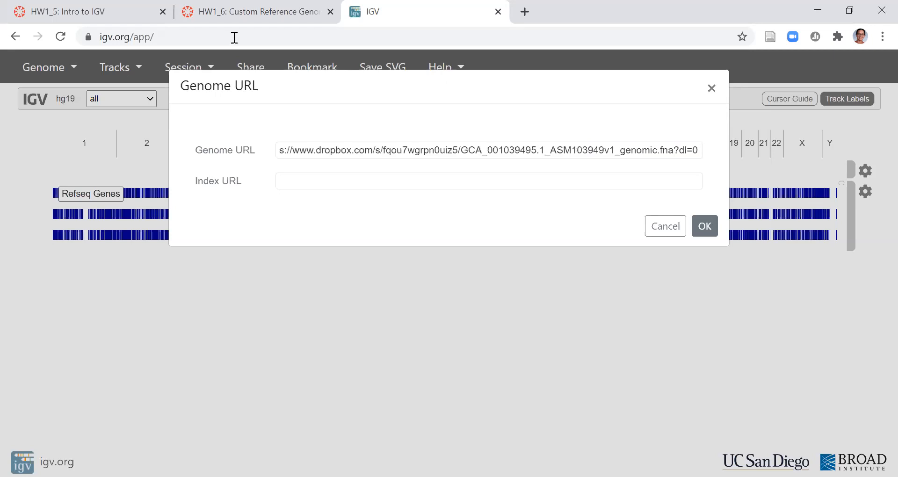
click(253, 11)
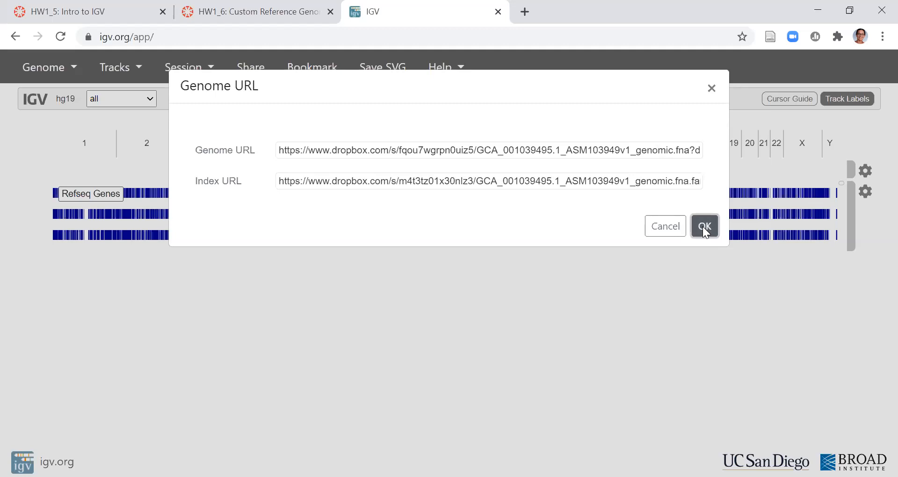
click(704, 226)
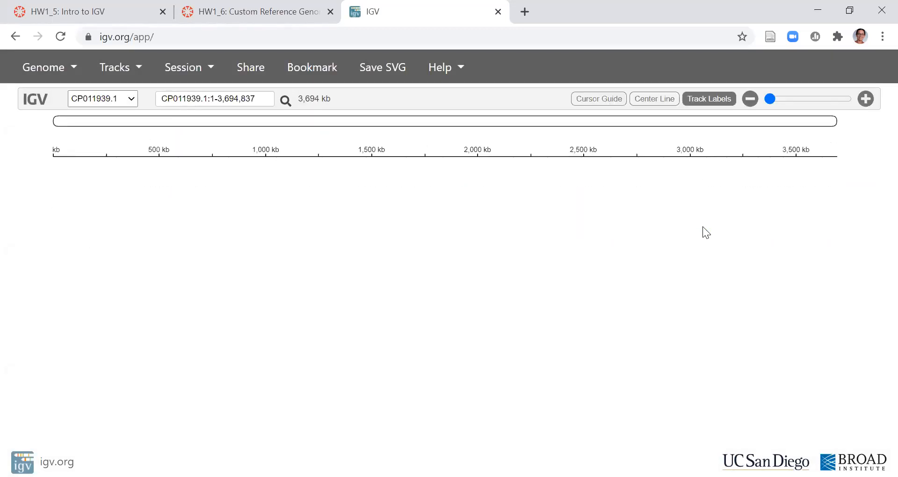
mouse_move(103, 148)
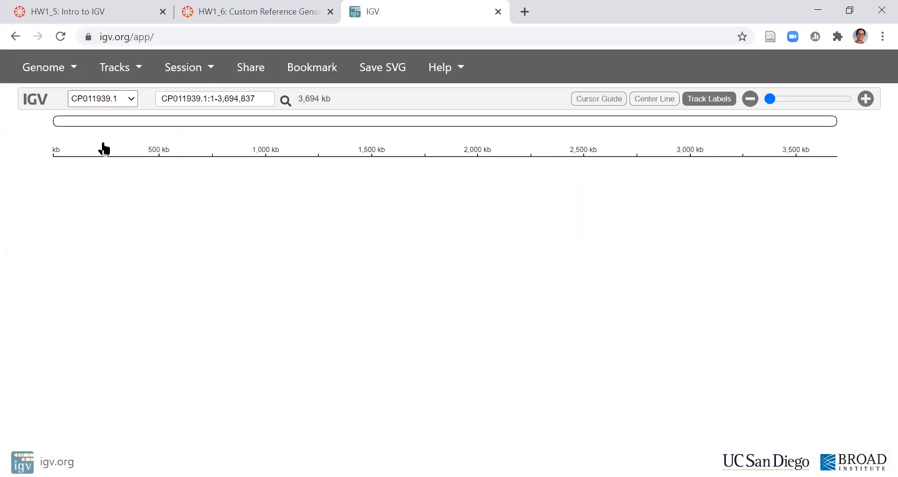
mouse_move(220, 56)
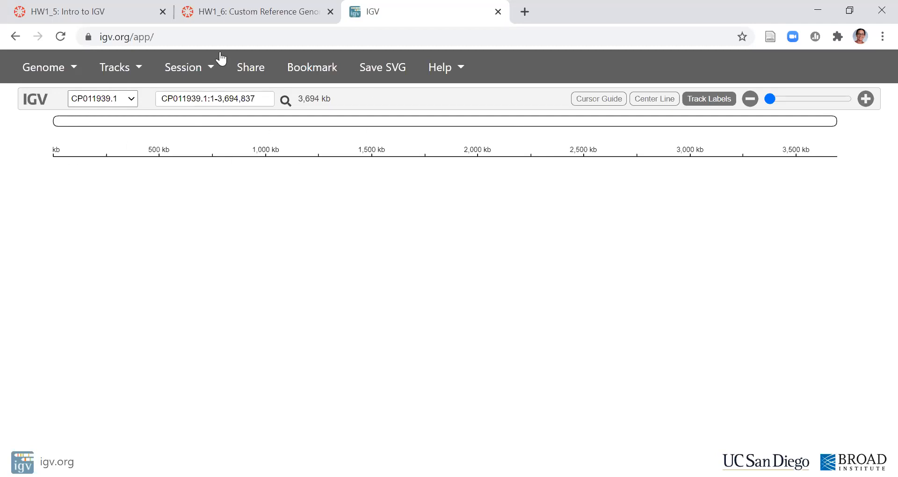
click(185, 99)
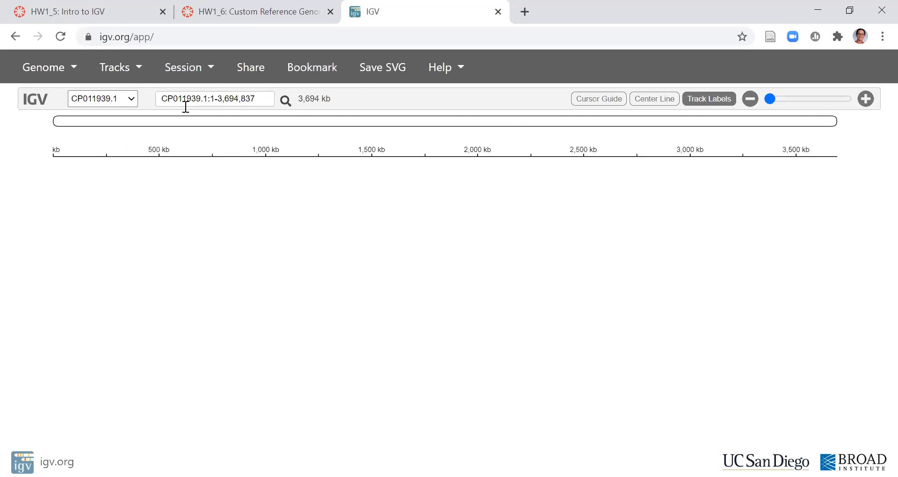
mouse_move(256, 178)
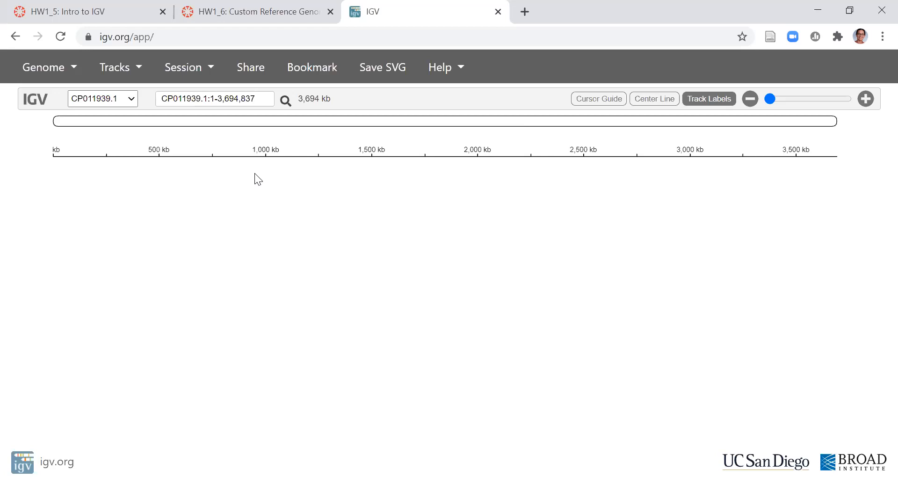
mouse_move(120, 125)
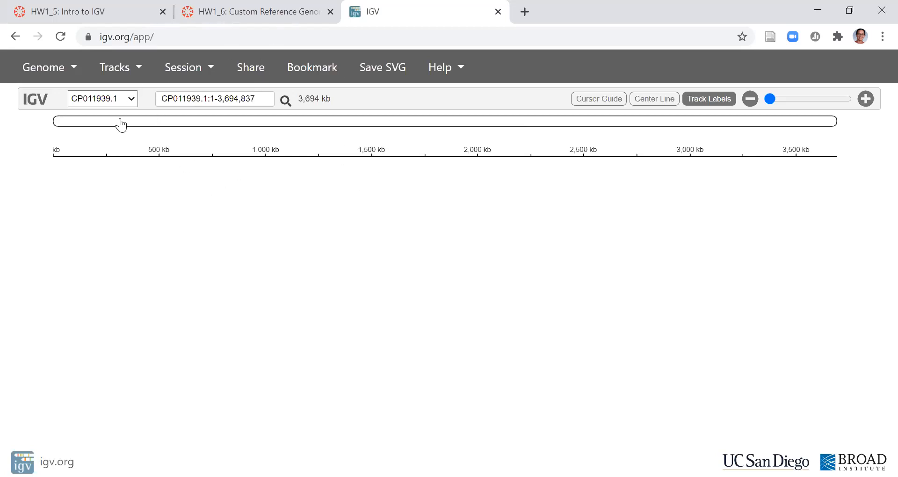
mouse_move(133, 134)
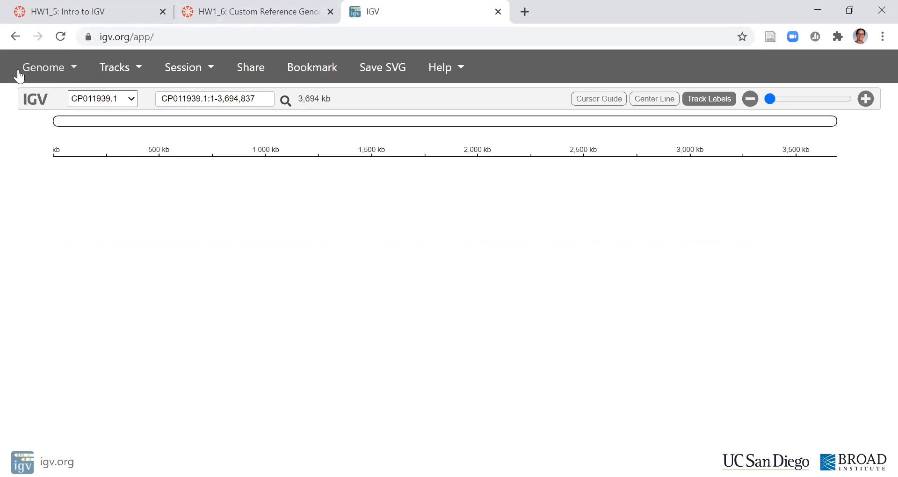
mouse_move(328, 182)
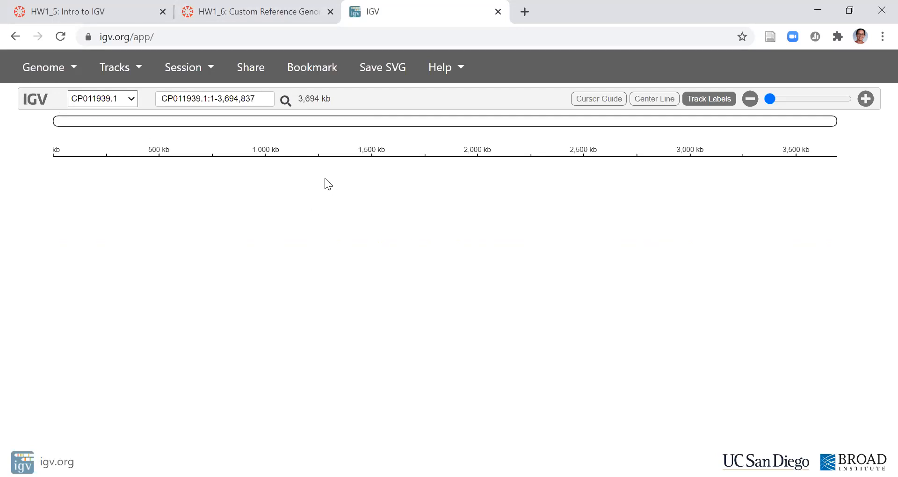
mouse_move(407, 399)
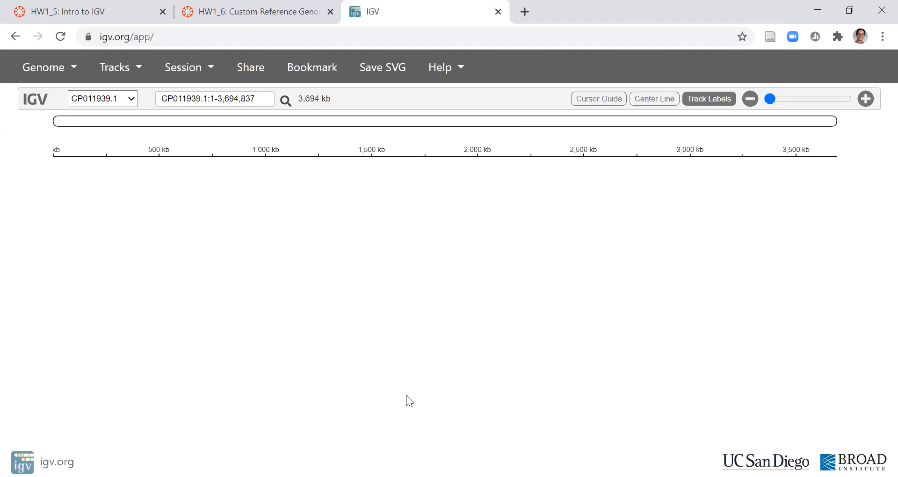